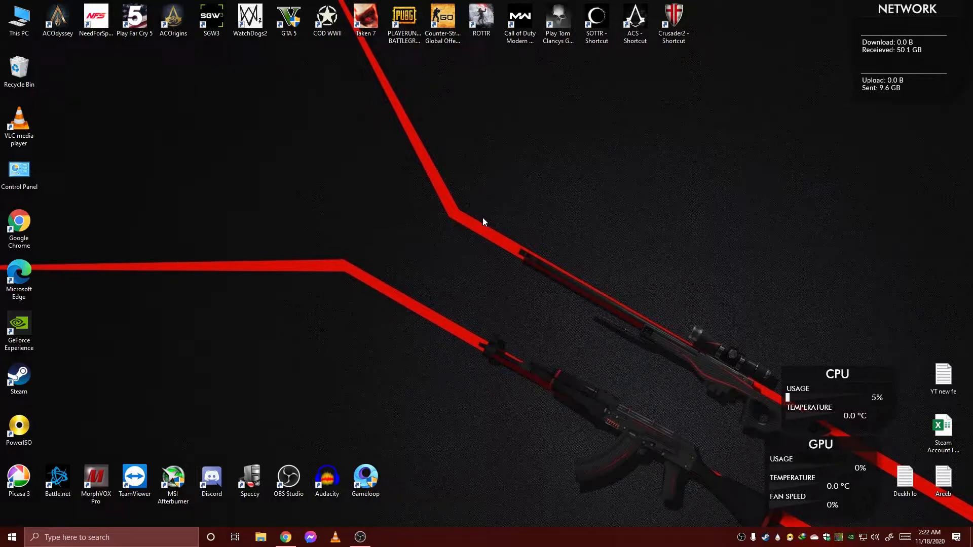
Copy the stream key from YouTube Studio's live streaming page in Chrome.
left_click(284, 537)
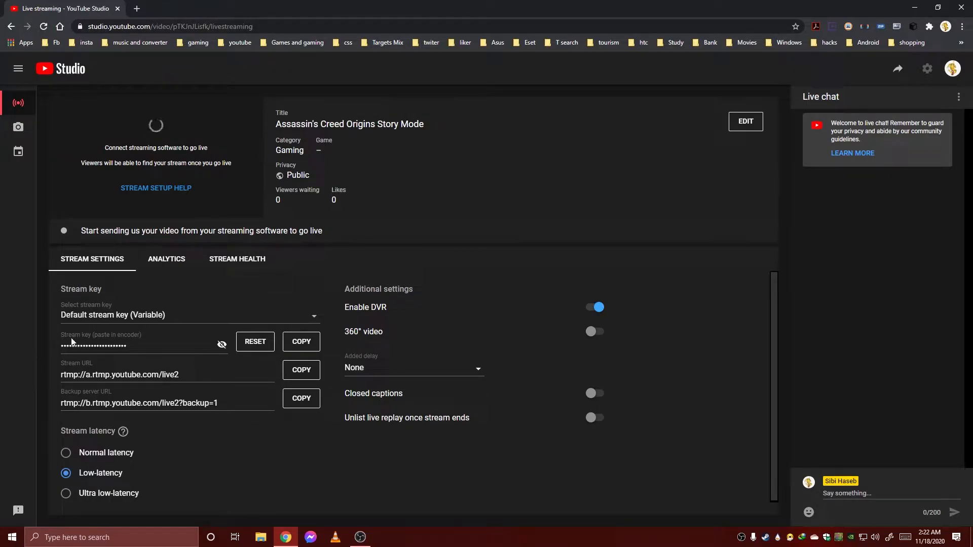
left_click(301, 341)
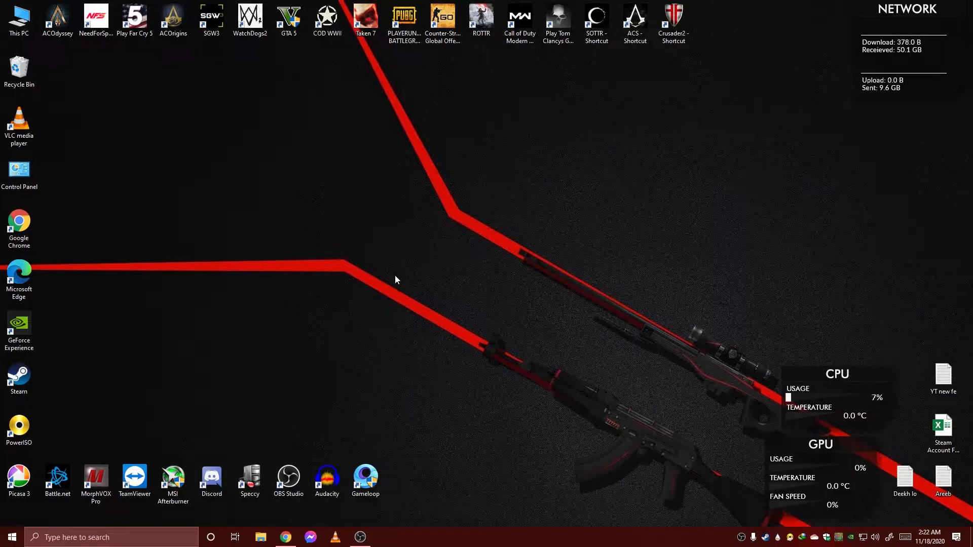
mouse_move(383, 417)
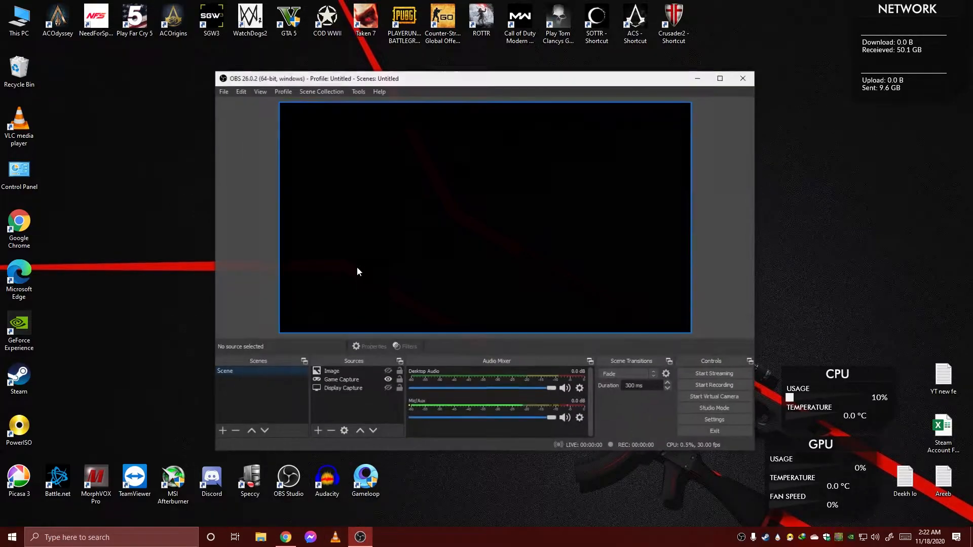
Open the Tools menu in OBS Studio.
left_click(359, 91)
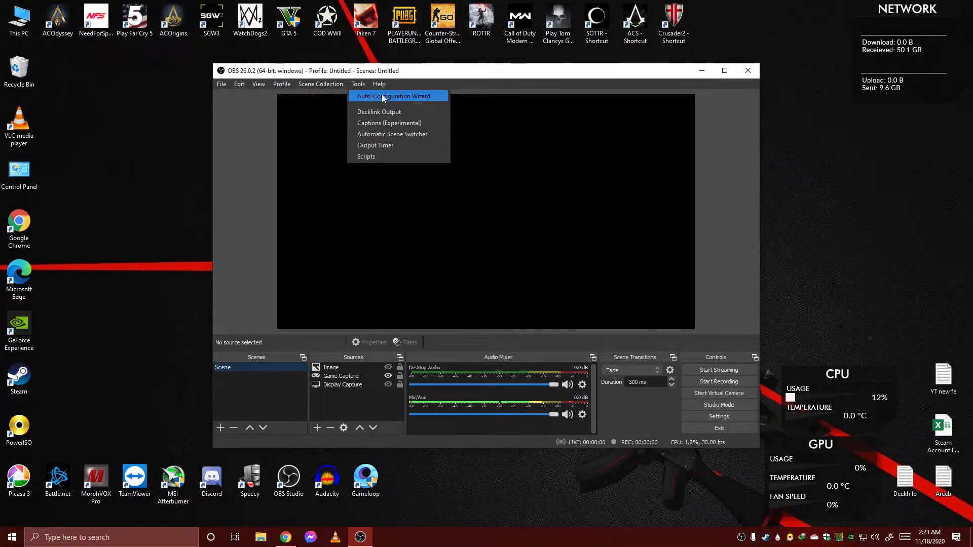
Run the auto-configuration wizard for streaming at 1920x1080, submitting the YouTube stream key for testing.
left_click(394, 95)
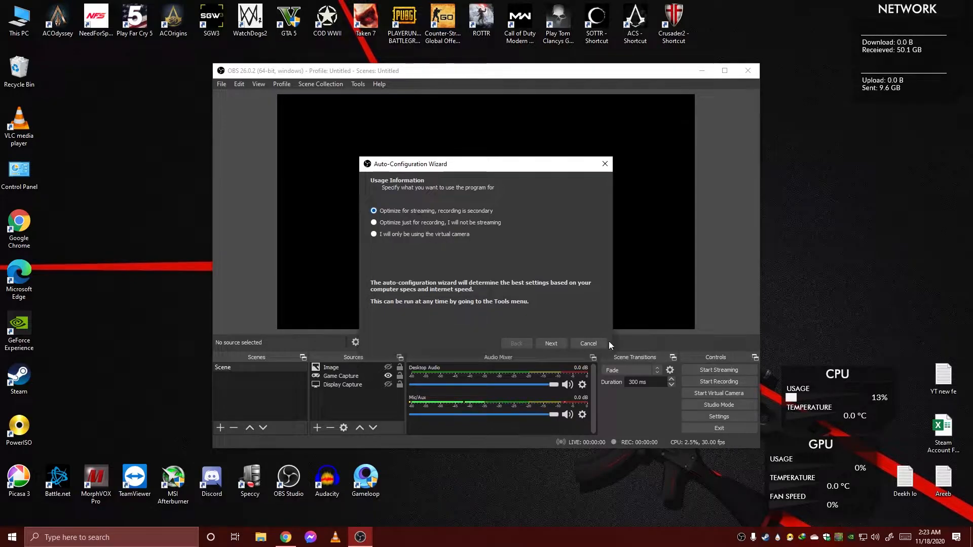
left_click(549, 343)
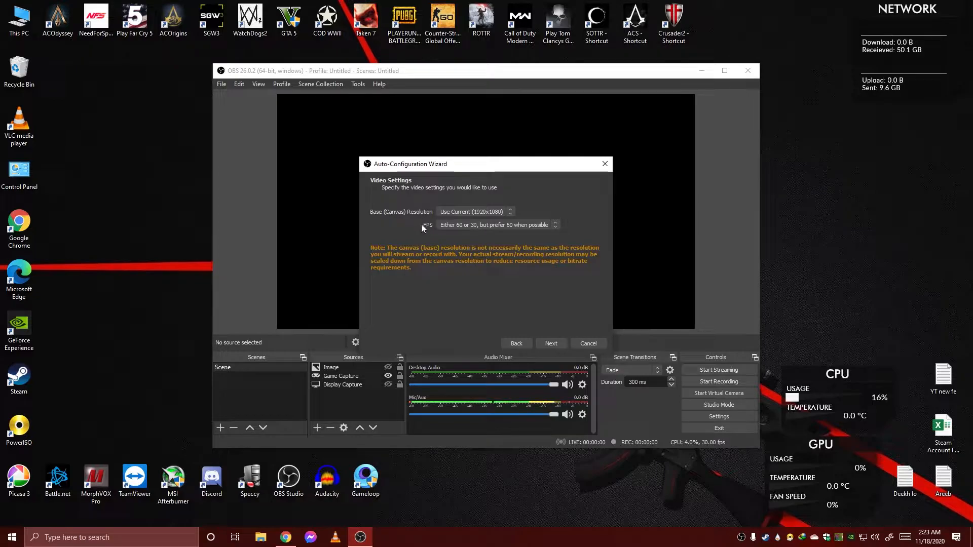
mouse_move(400, 218)
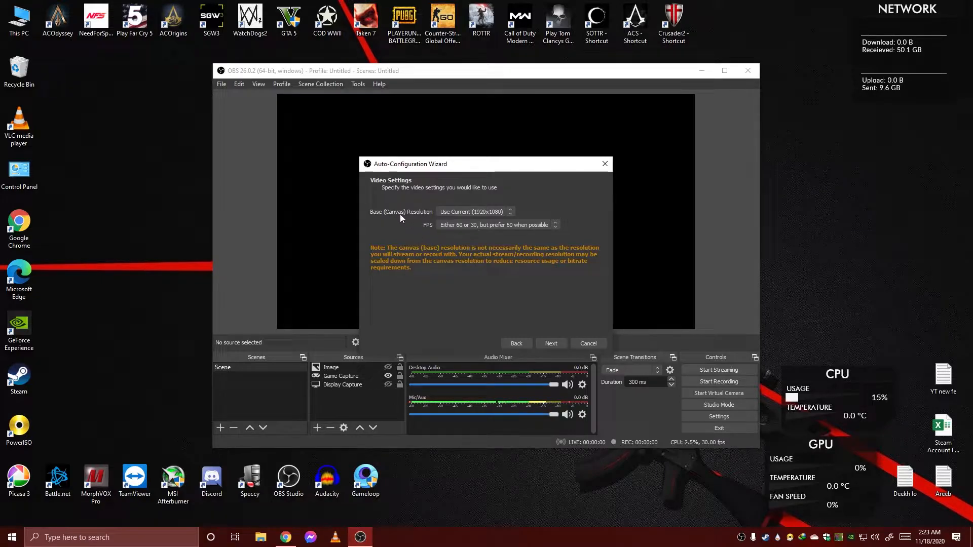
mouse_move(557, 335)
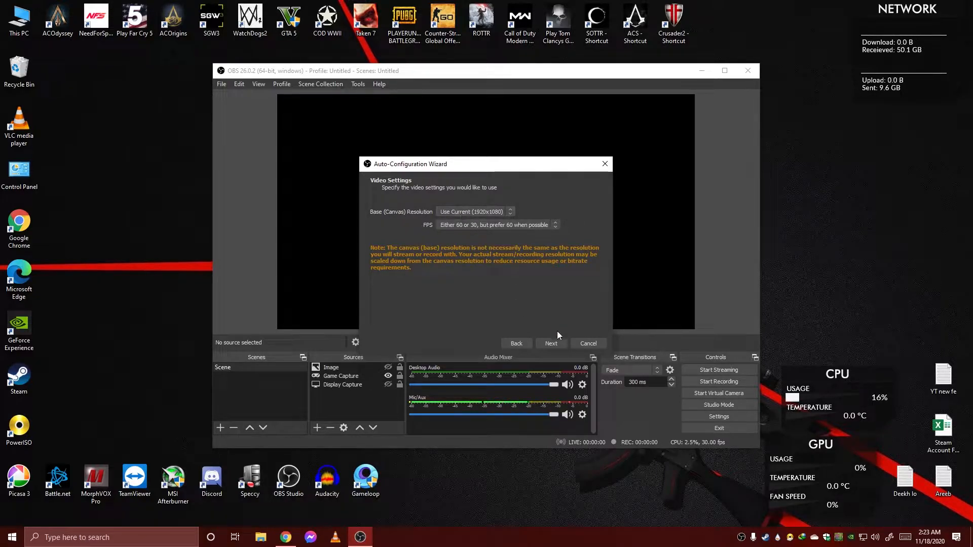
left_click(550, 343)
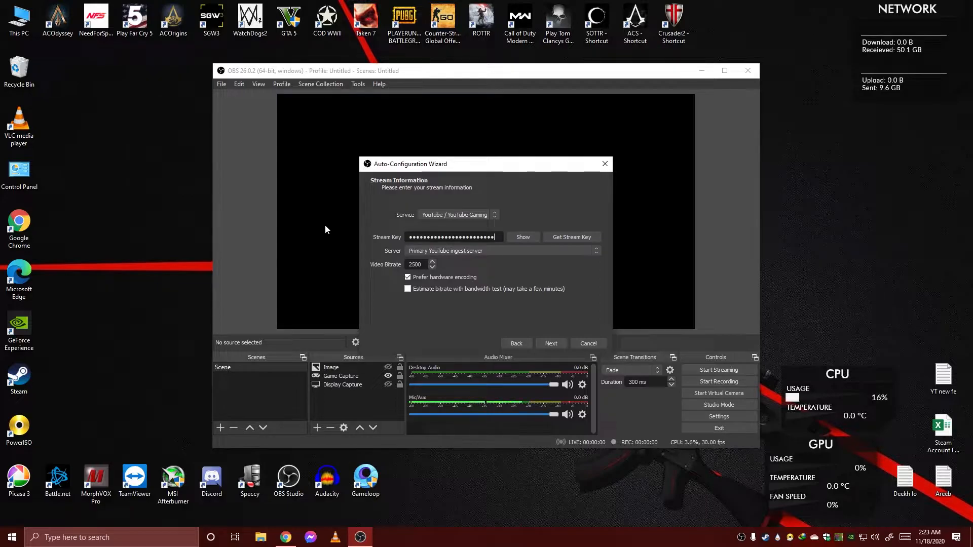
mouse_move(515, 260)
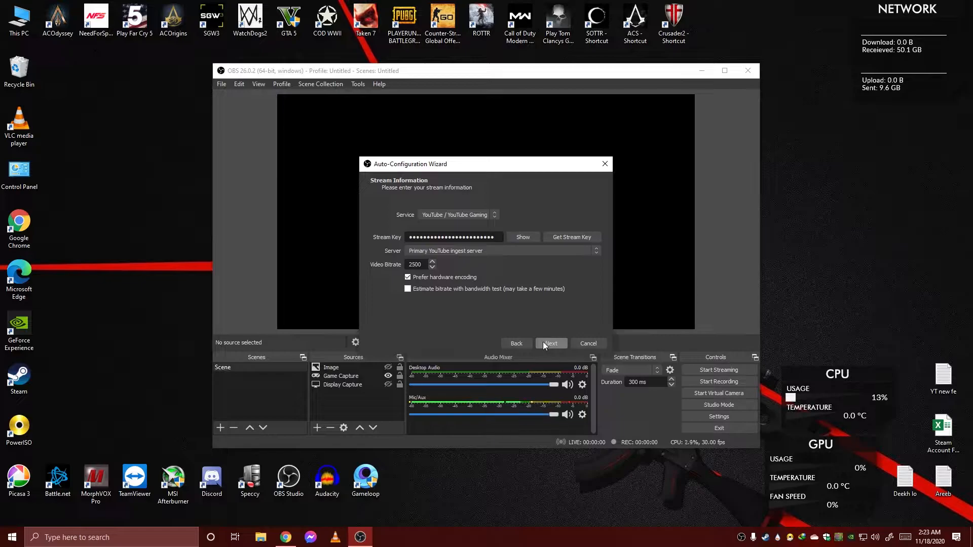
left_click(550, 343)
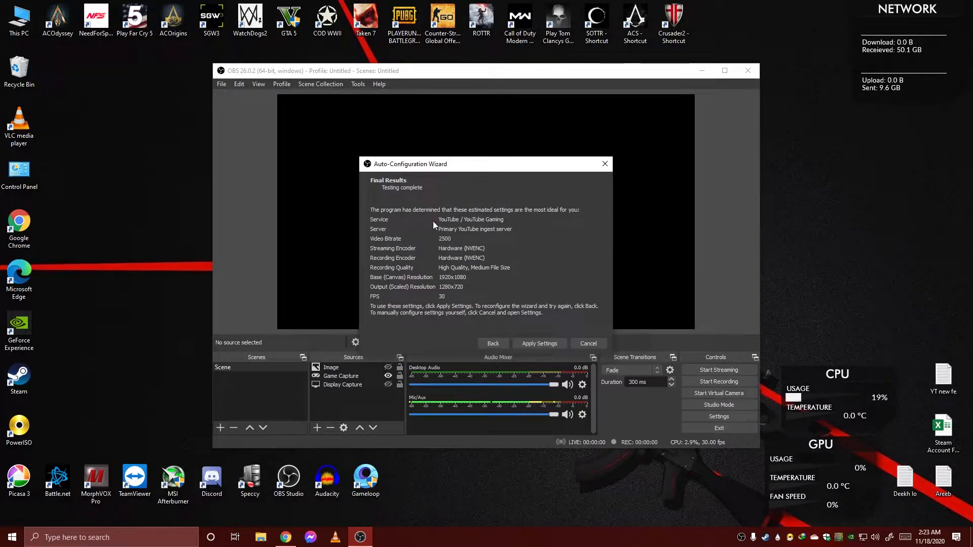
mouse_move(561, 371)
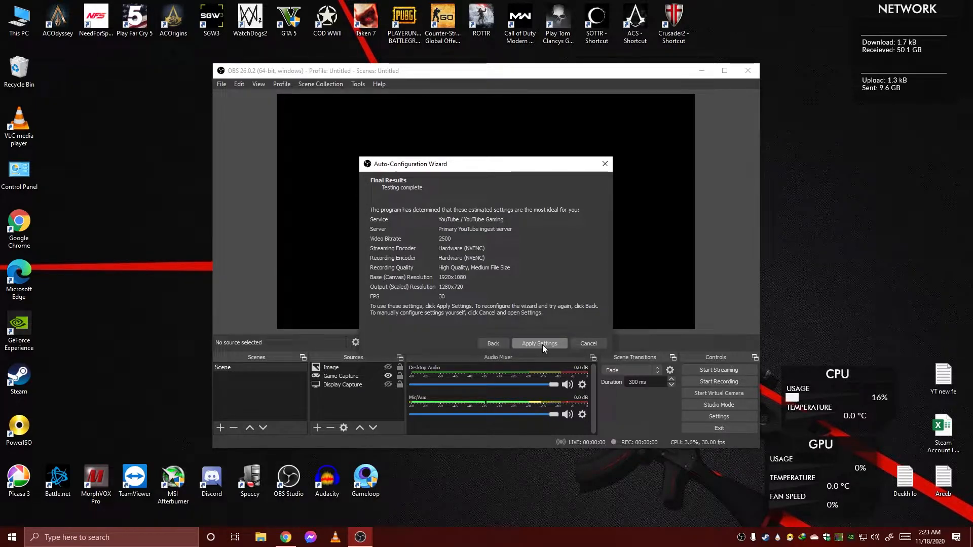
Apply the recommended settings and add a new scene named Scene 2.
left_click(538, 343)
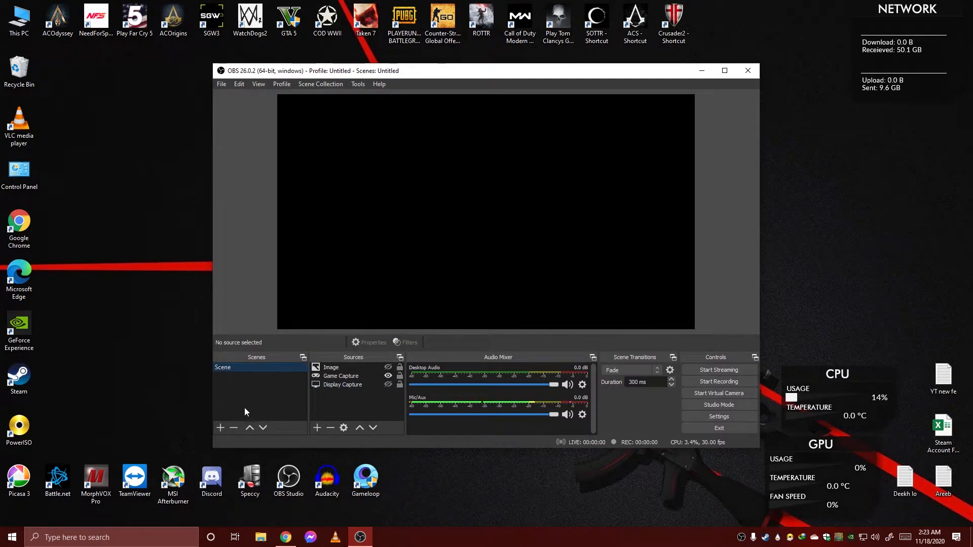
left_click(219, 428)
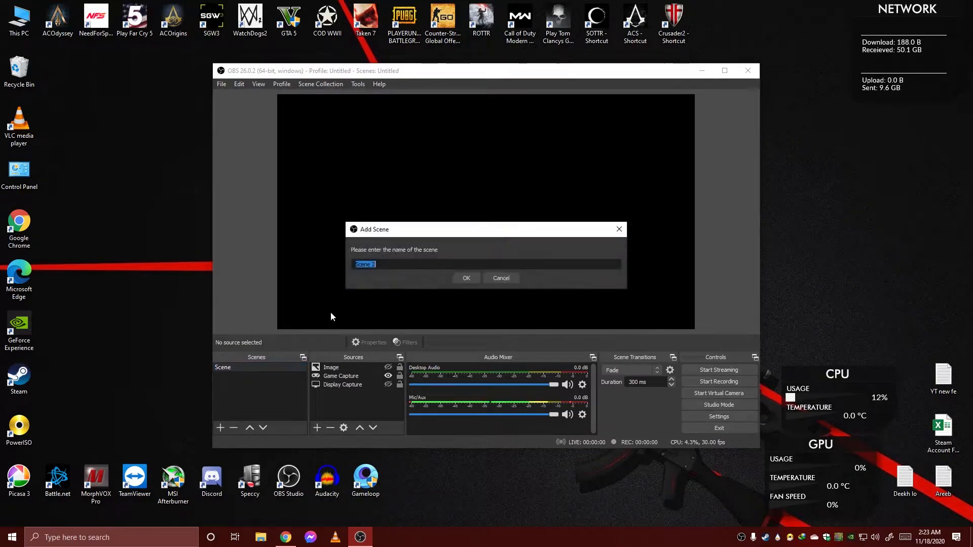
left_click(466, 278)
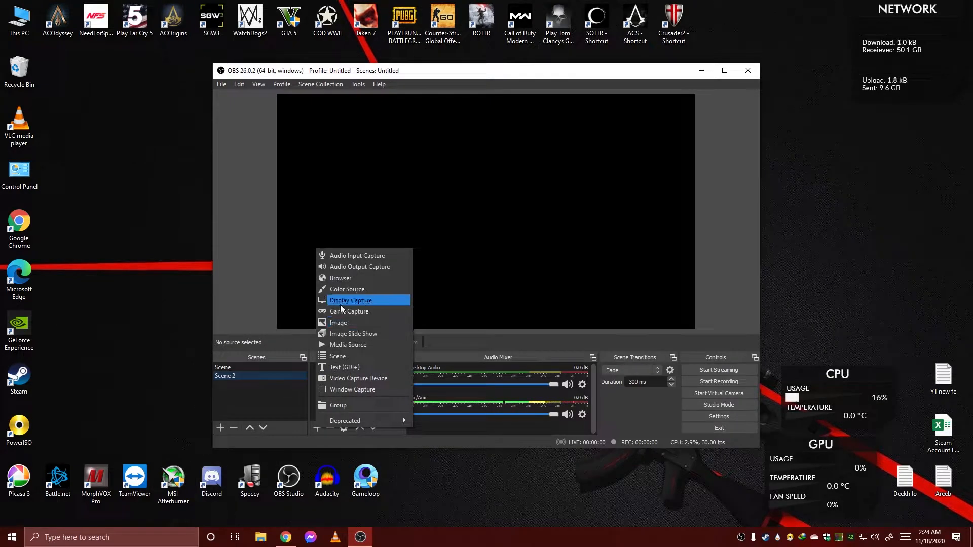
Add a Display Capture 2 source capturing the desktop to Scene 2.
left_click(350, 300)
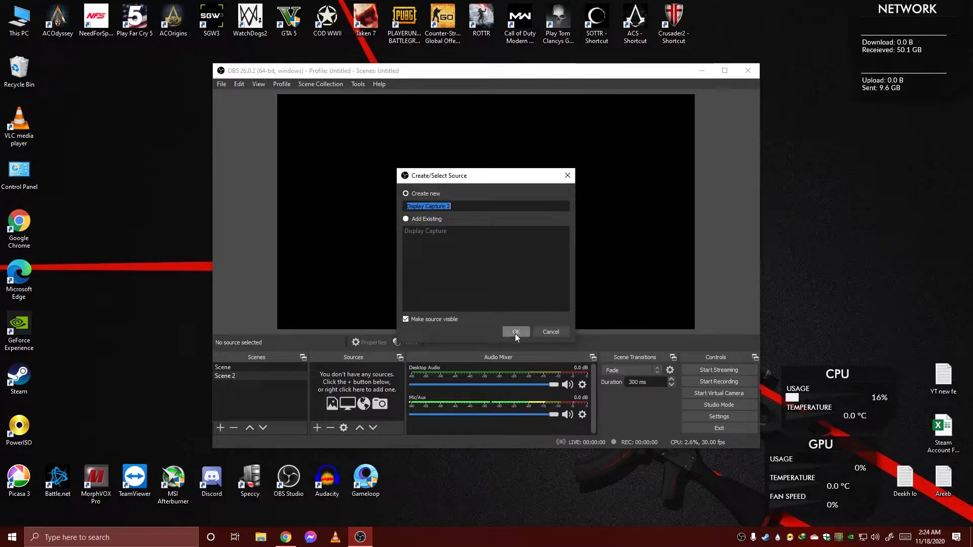
left_click(516, 332)
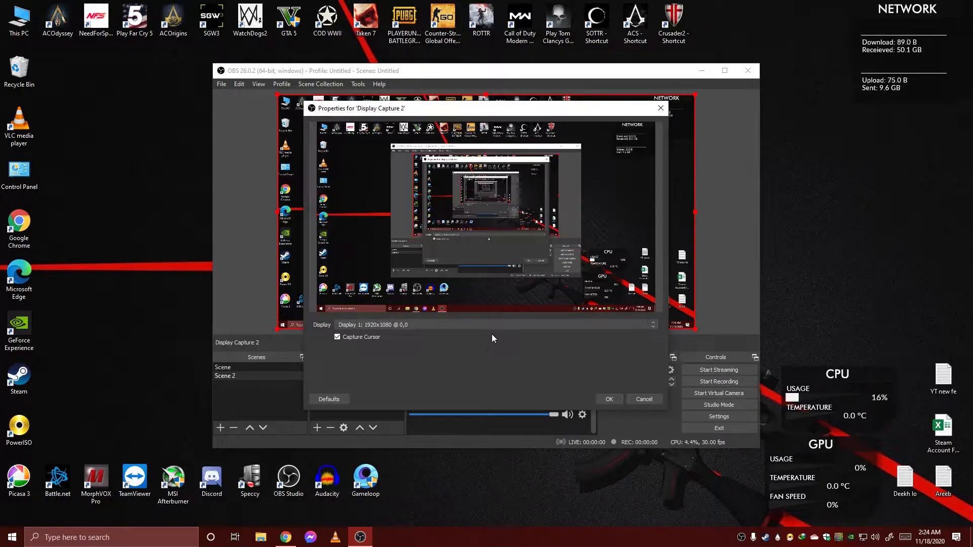
mouse_move(435, 334)
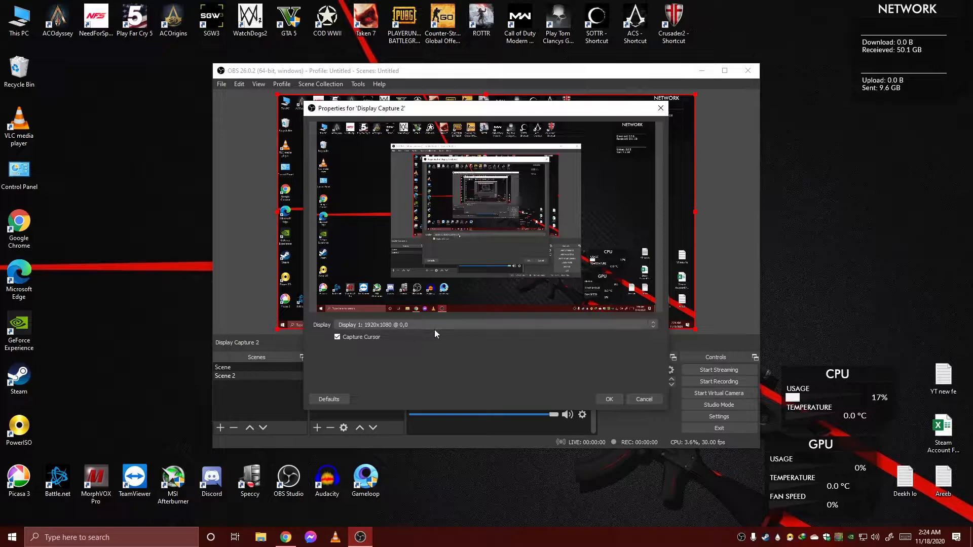
left_click(608, 399)
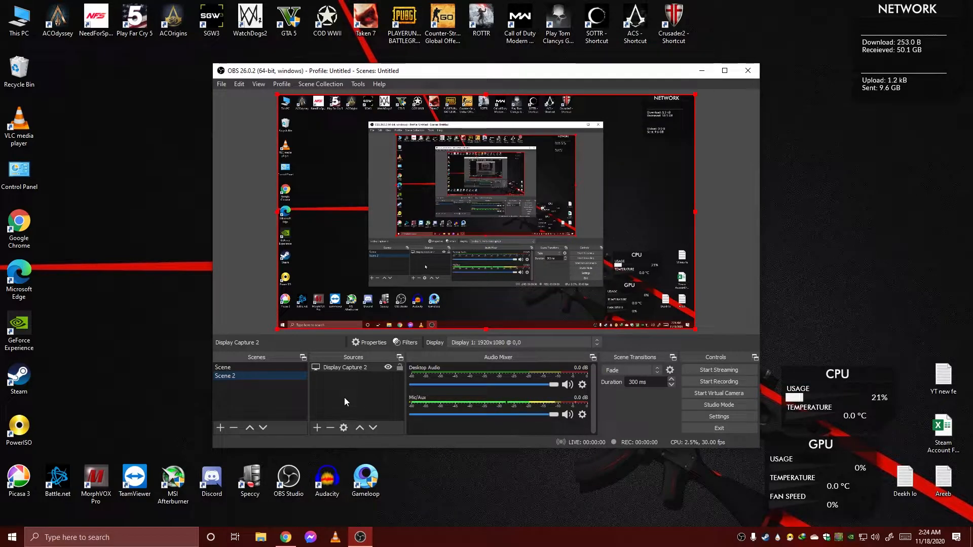
mouse_move(718, 370)
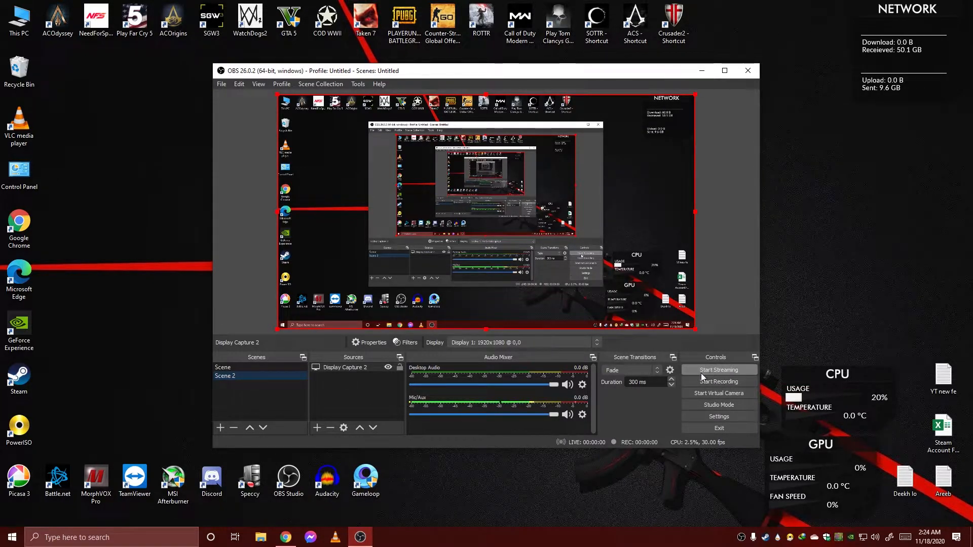
left_click(718, 381)
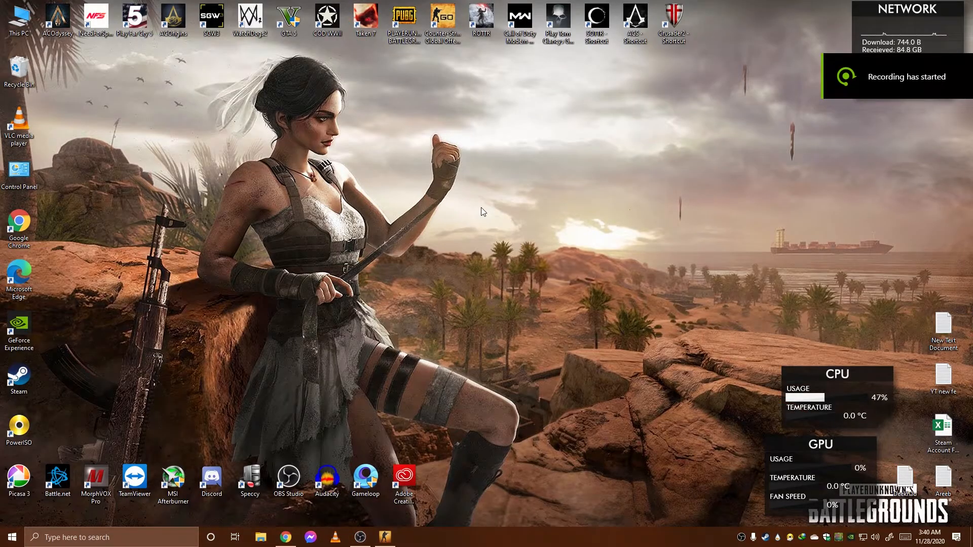
left_click(360, 536)
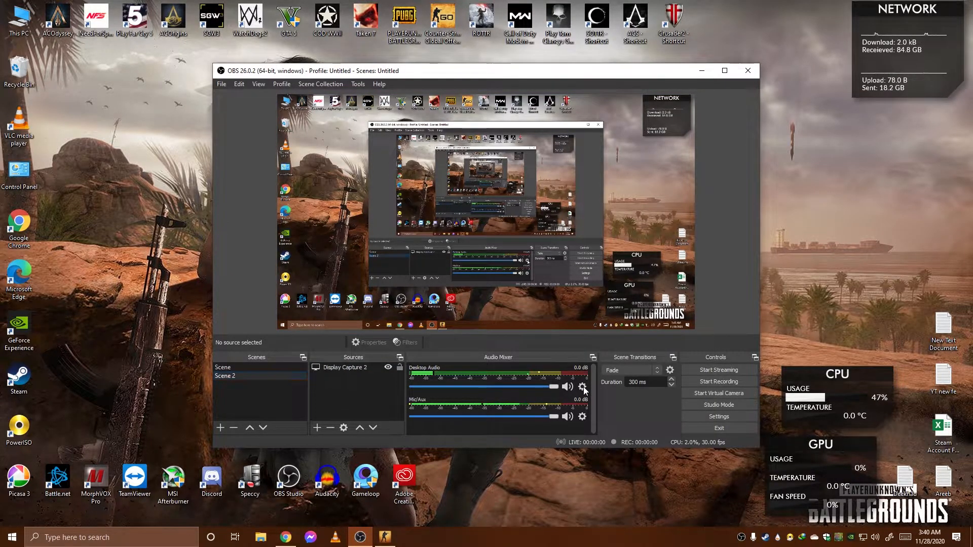
left_click(582, 388)
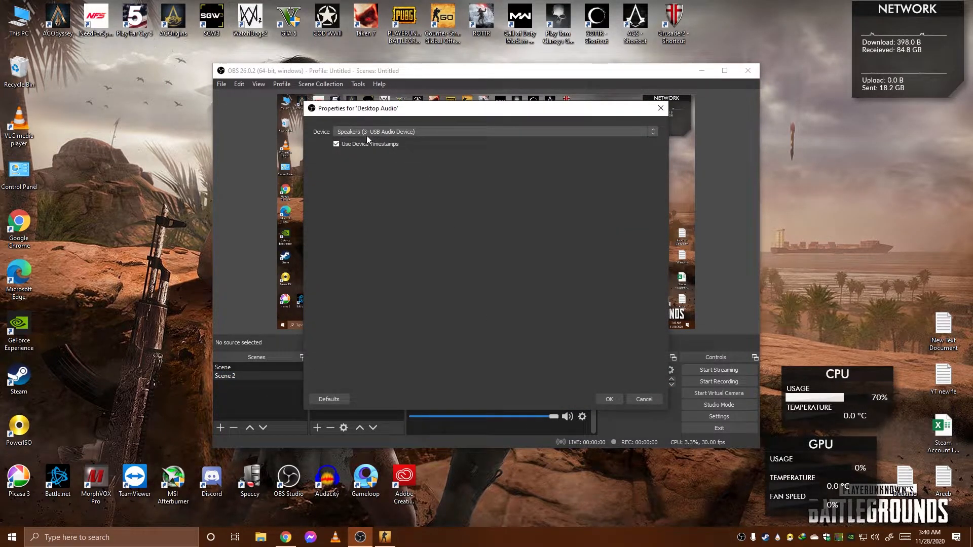
mouse_move(404, 135)
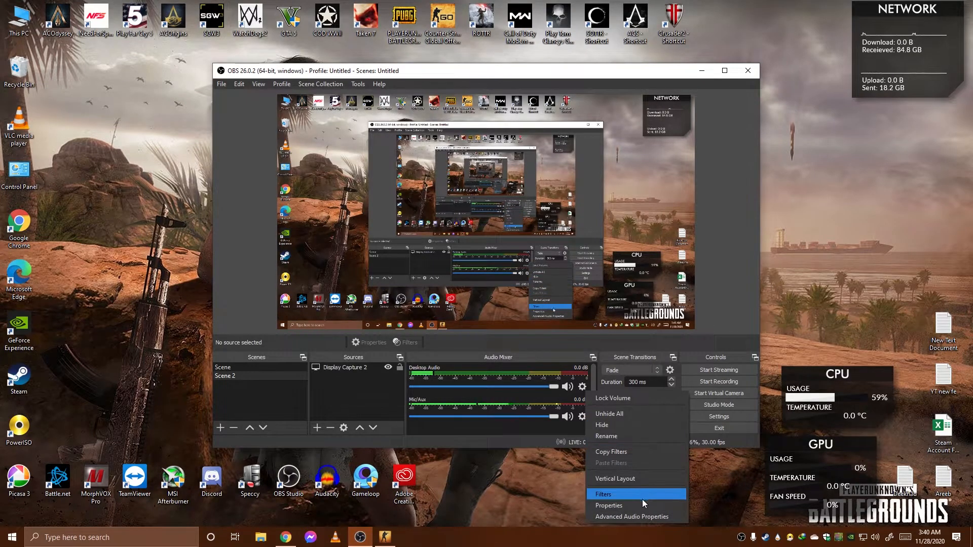
left_click(608, 506)
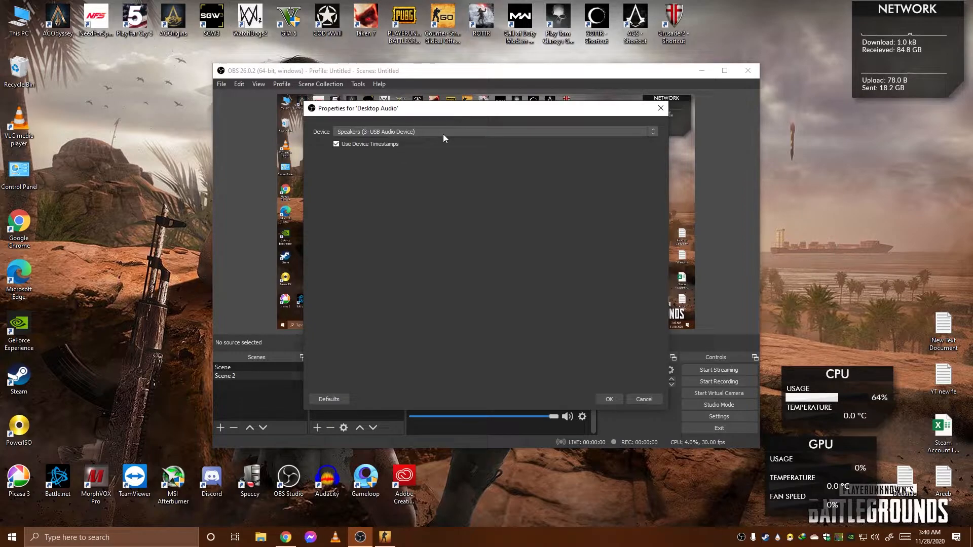
left_click(608, 399)
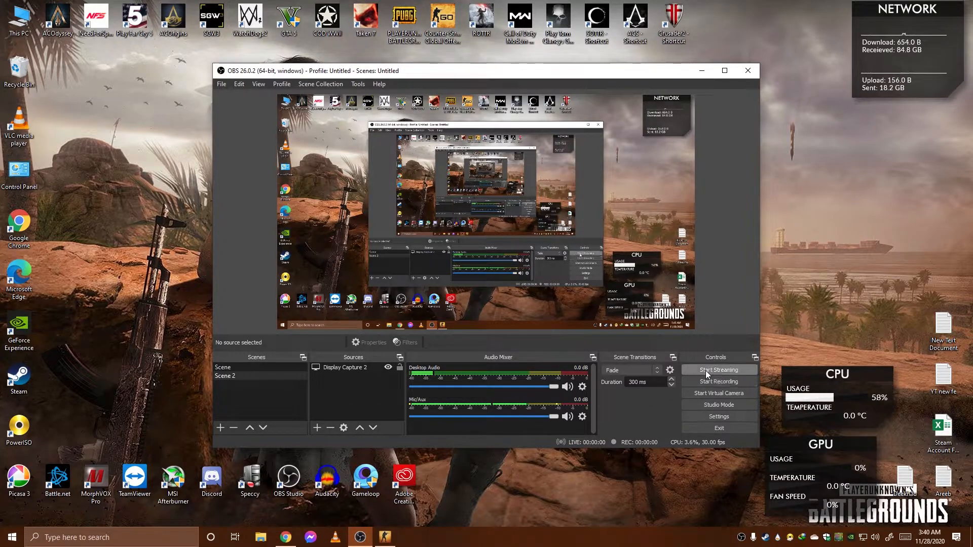
Start streaming from OBS and open YouTube Studio's Go live Stream page.
left_click(718, 370)
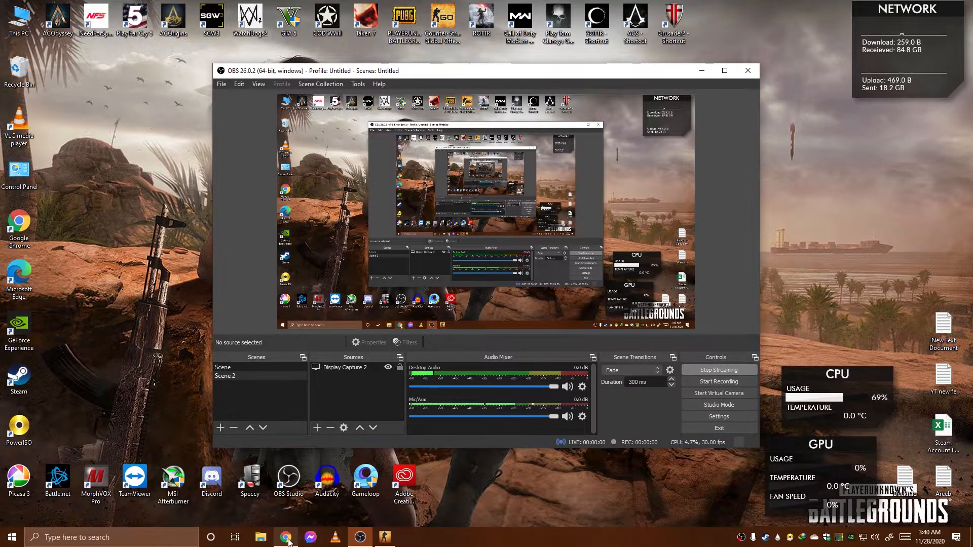
left_click(285, 536)
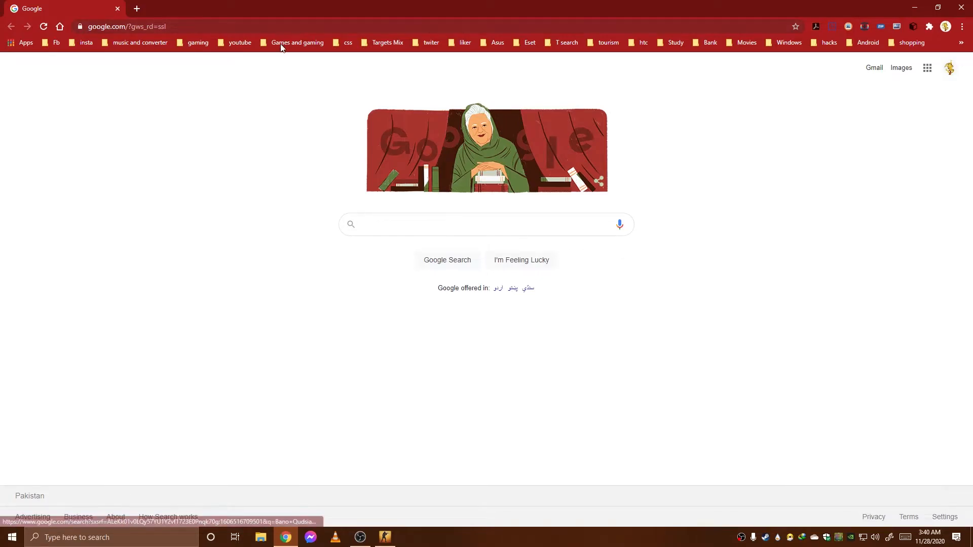
left_click(240, 42)
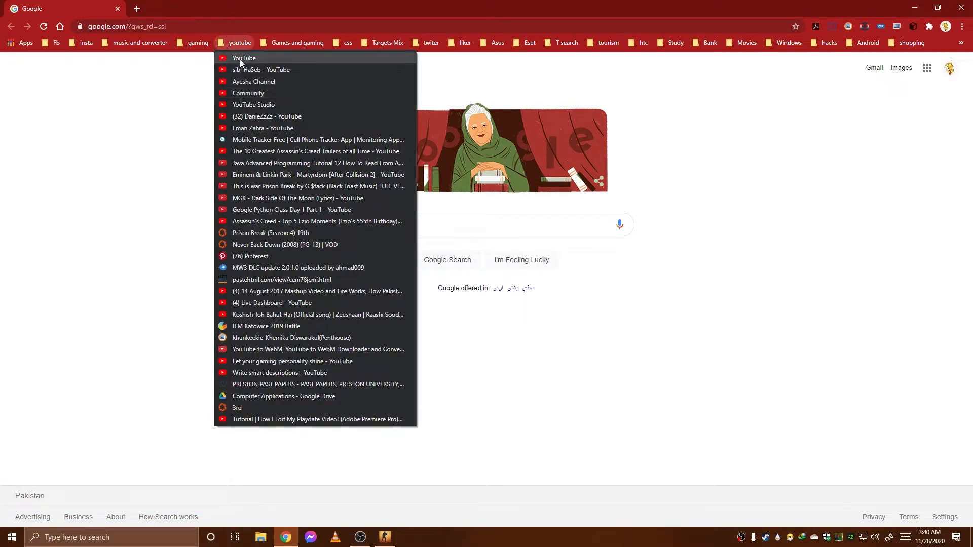
left_click(243, 58)
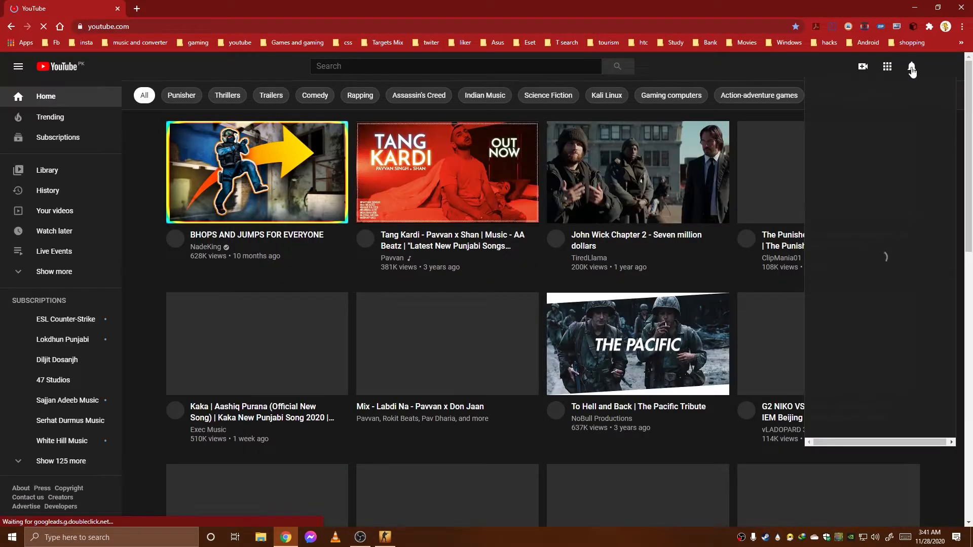
left_click(863, 66)
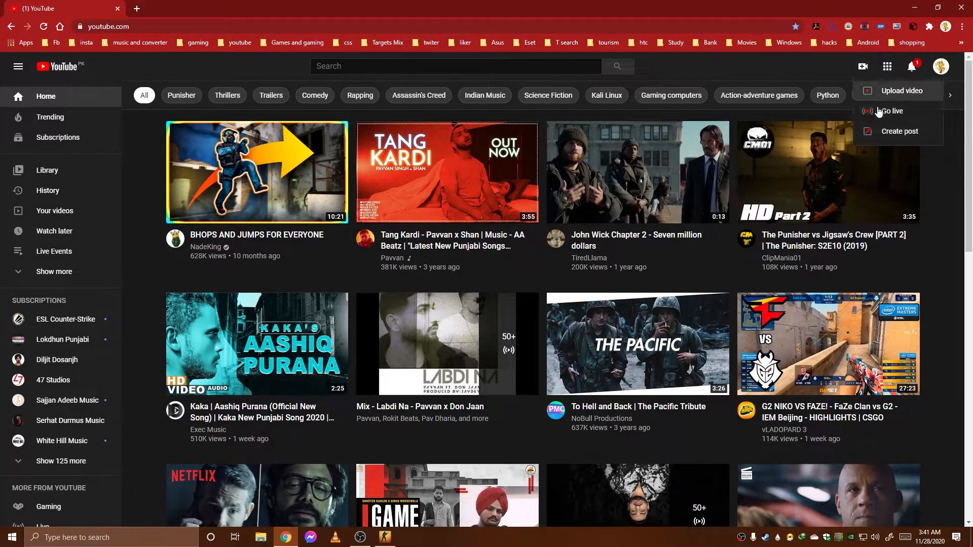
left_click(892, 111)
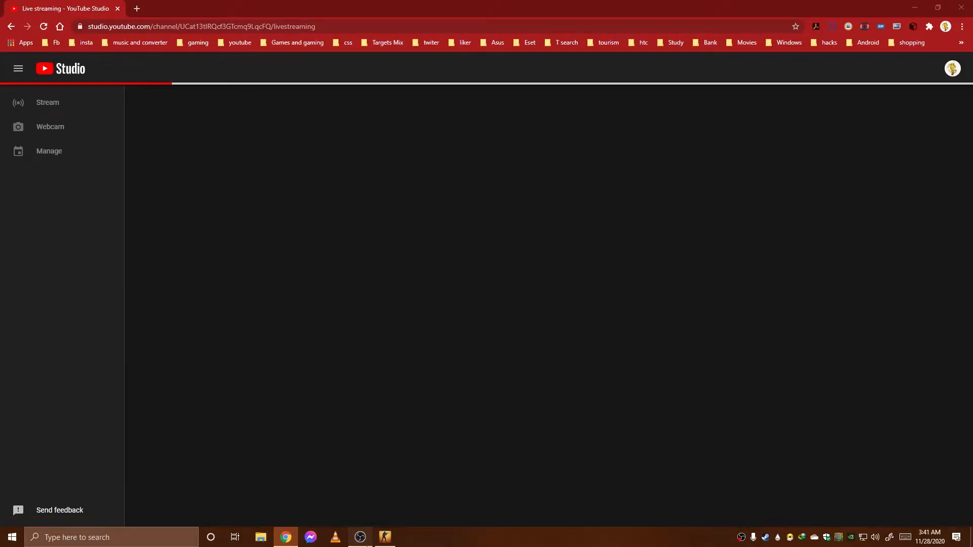
left_click(359, 537)
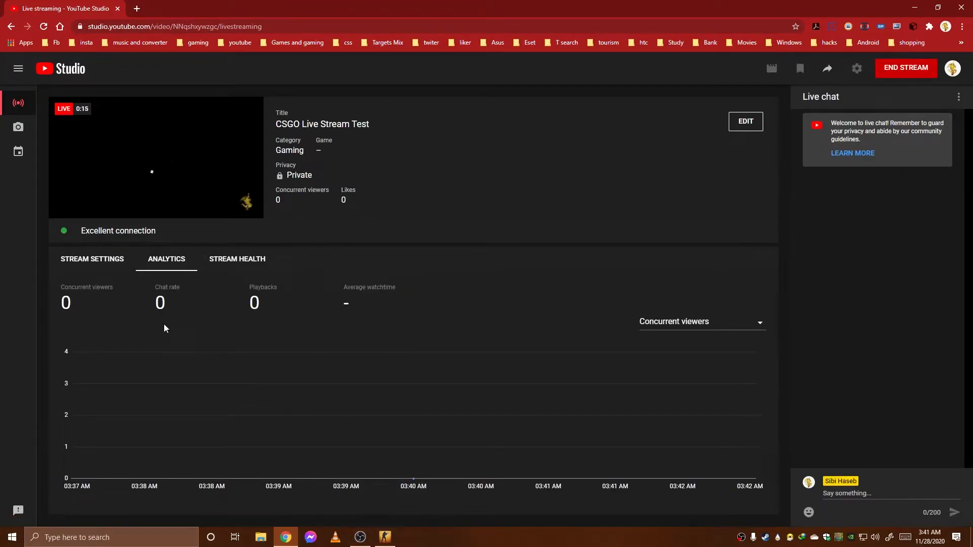
Switch to CS:GO and browse its Watch and Inventory pages.
left_click(384, 537)
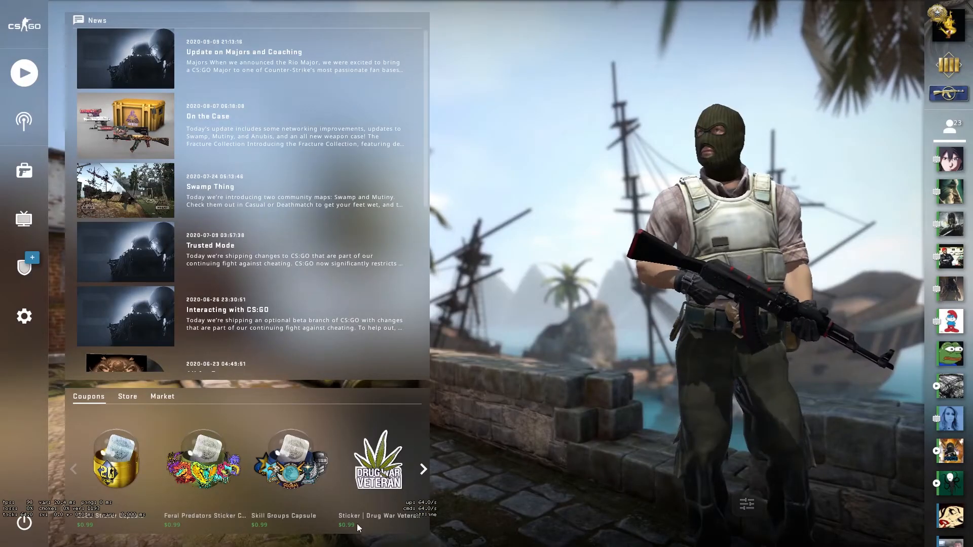
left_click(24, 219)
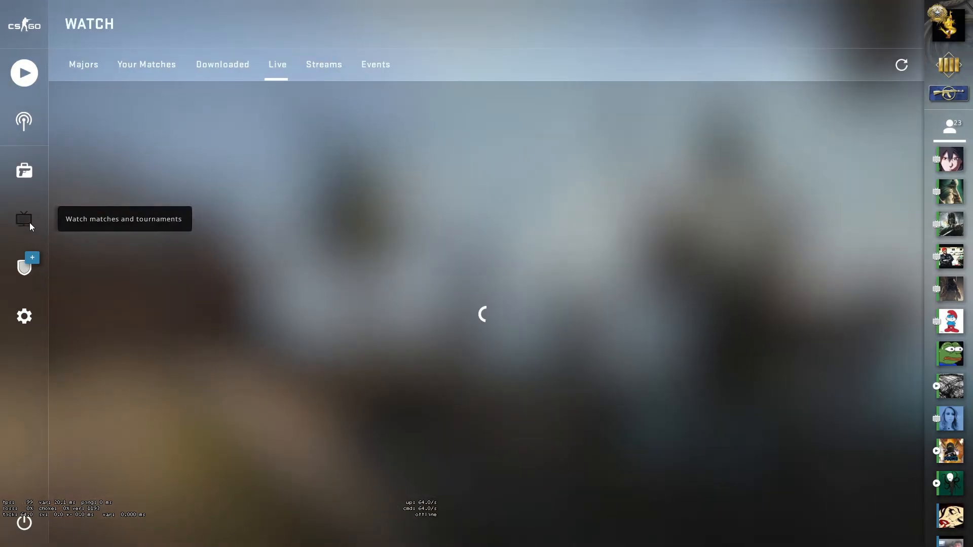
left_click(23, 170)
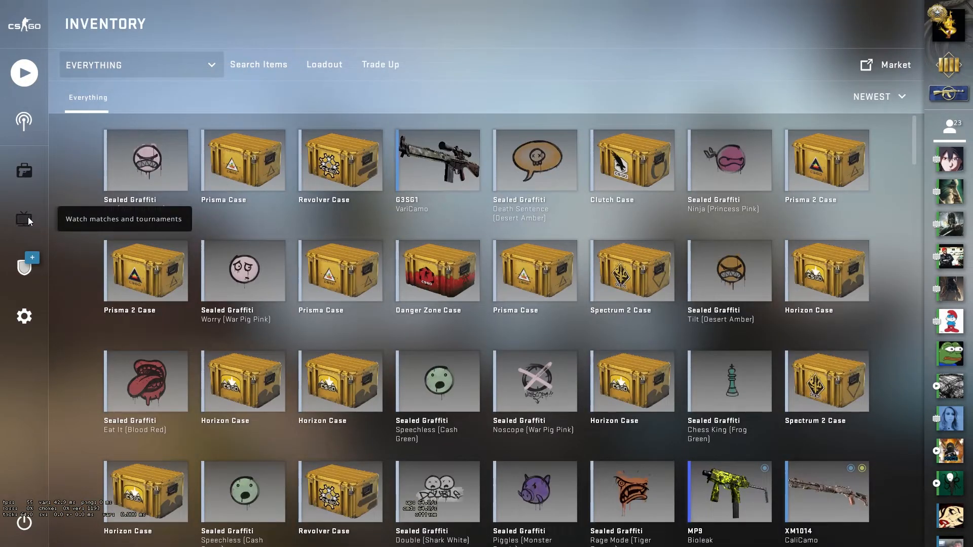
mouse_move(24, 221)
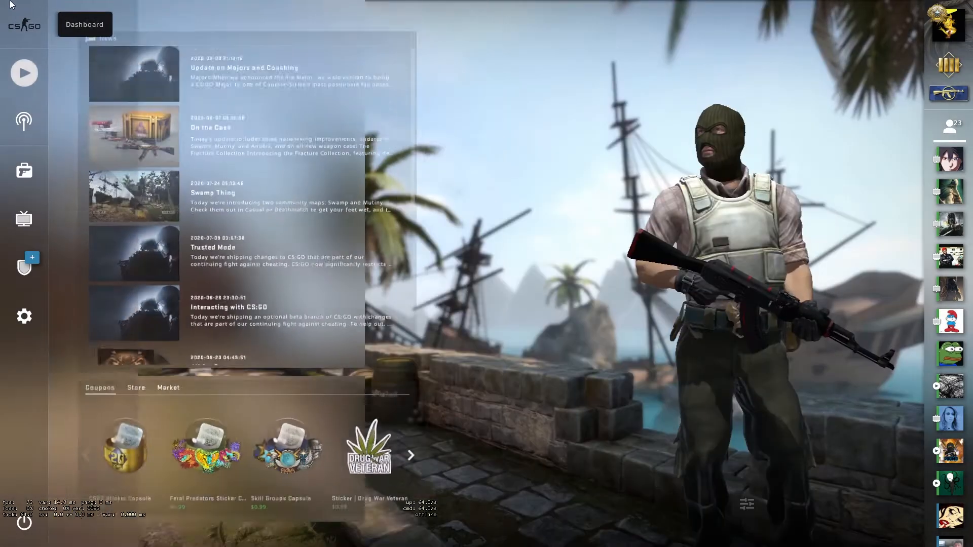
mouse_move(24, 170)
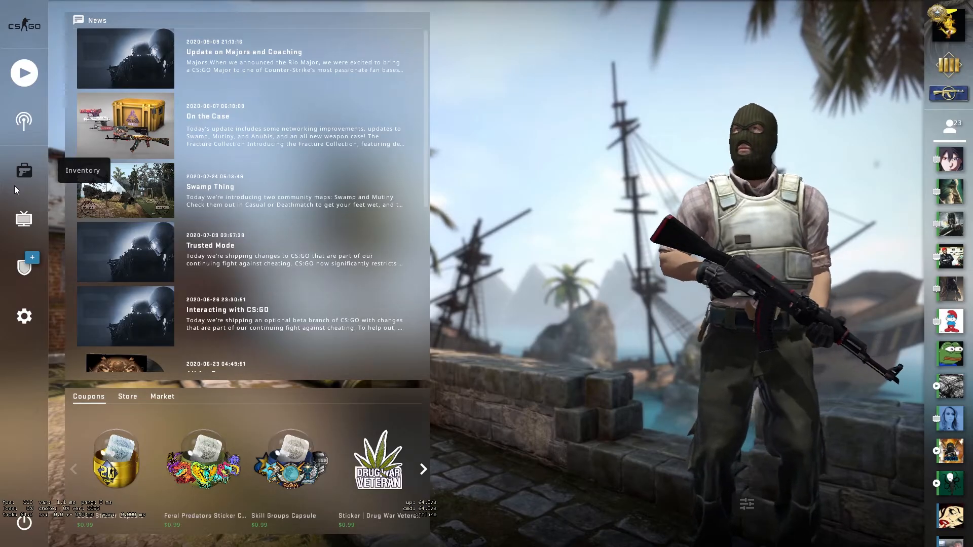
Watch the YouTube Studio stream preview full screen, then return it to normal size.
left_click(285, 537)
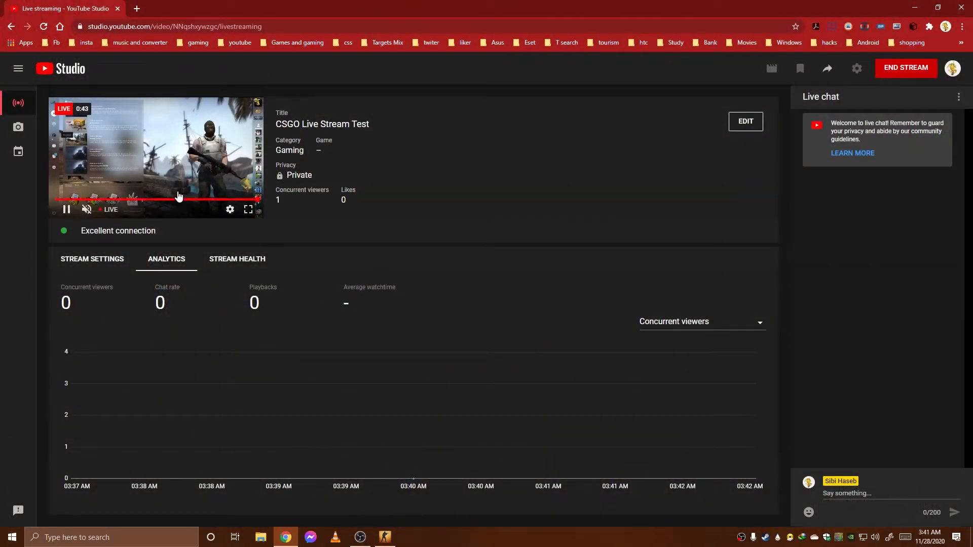
left_click(247, 209)
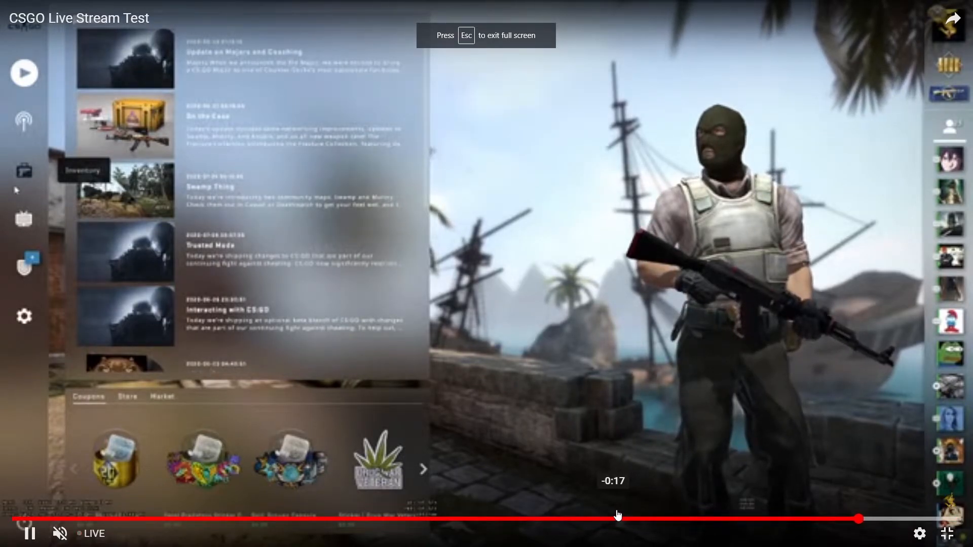
key("Escape")
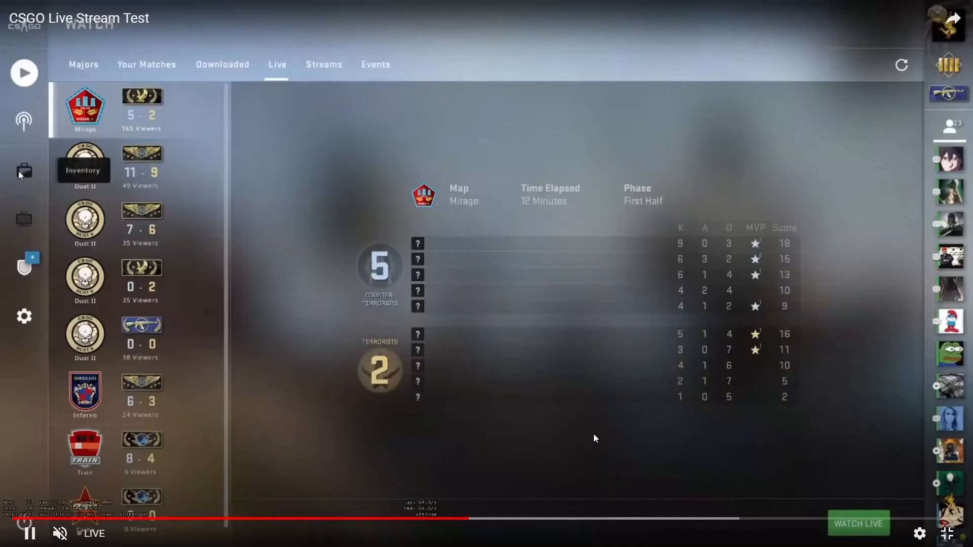
left_click(24, 171)
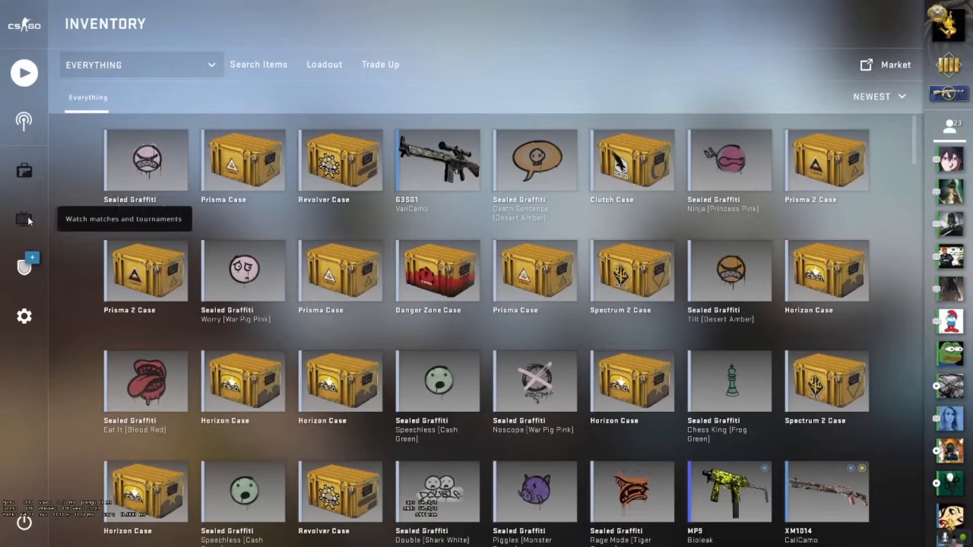
left_click(24, 219)
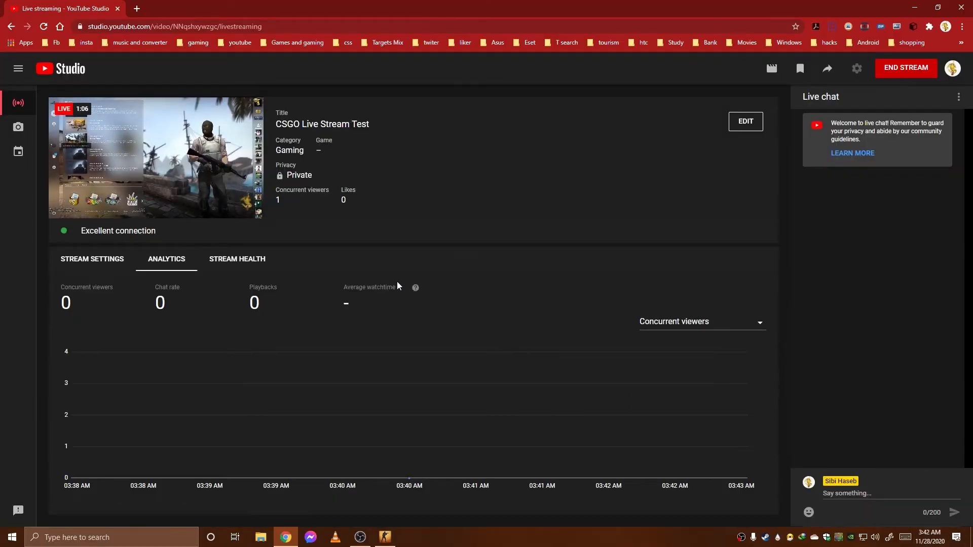
mouse_move(66, 209)
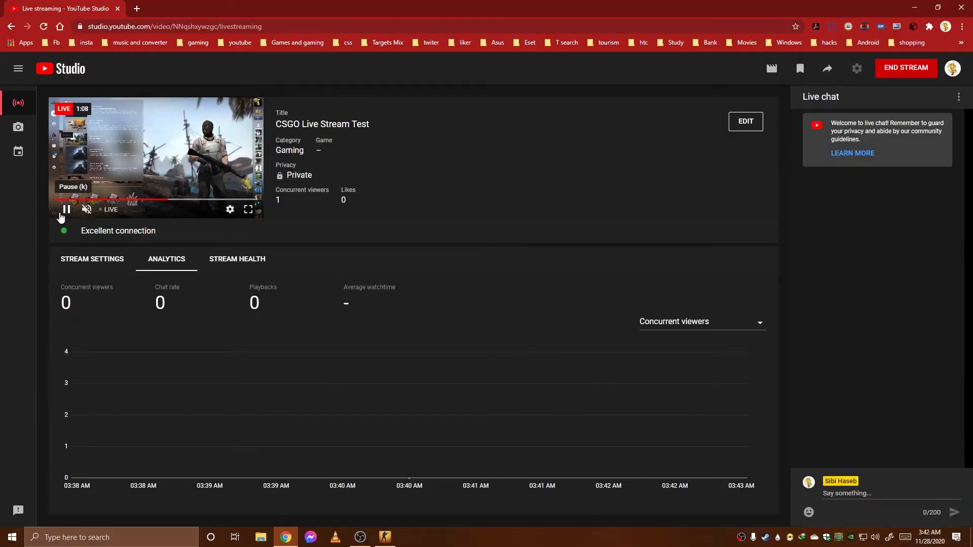